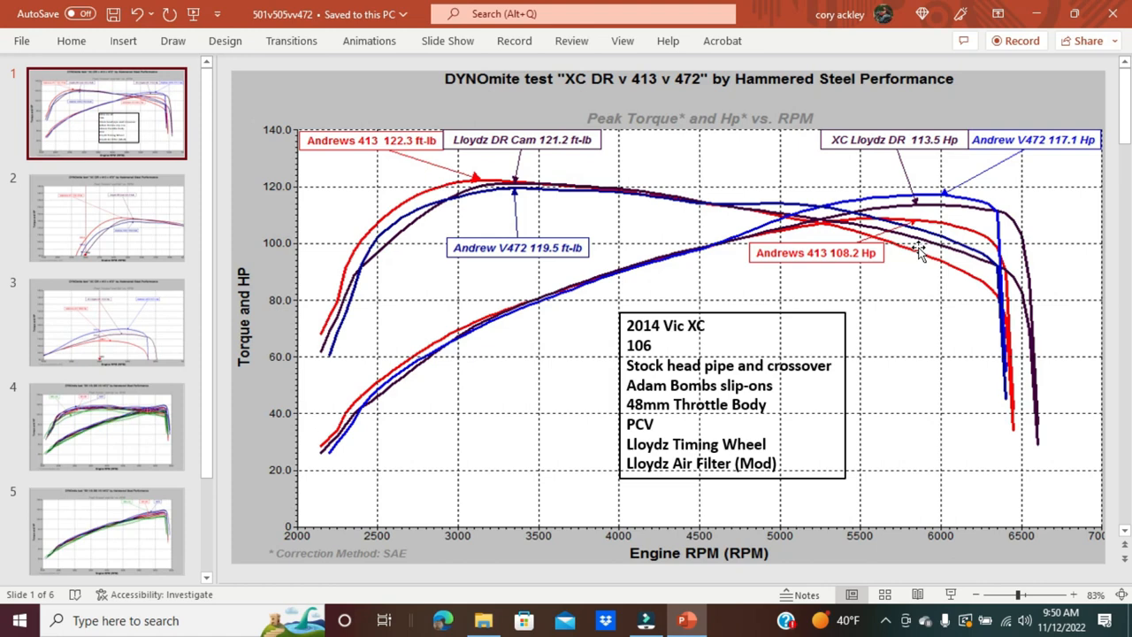
Show slide 3's close-up of the horsepower peaks at 108.6, 113.5 and 117.1 Hp
click(120, 216)
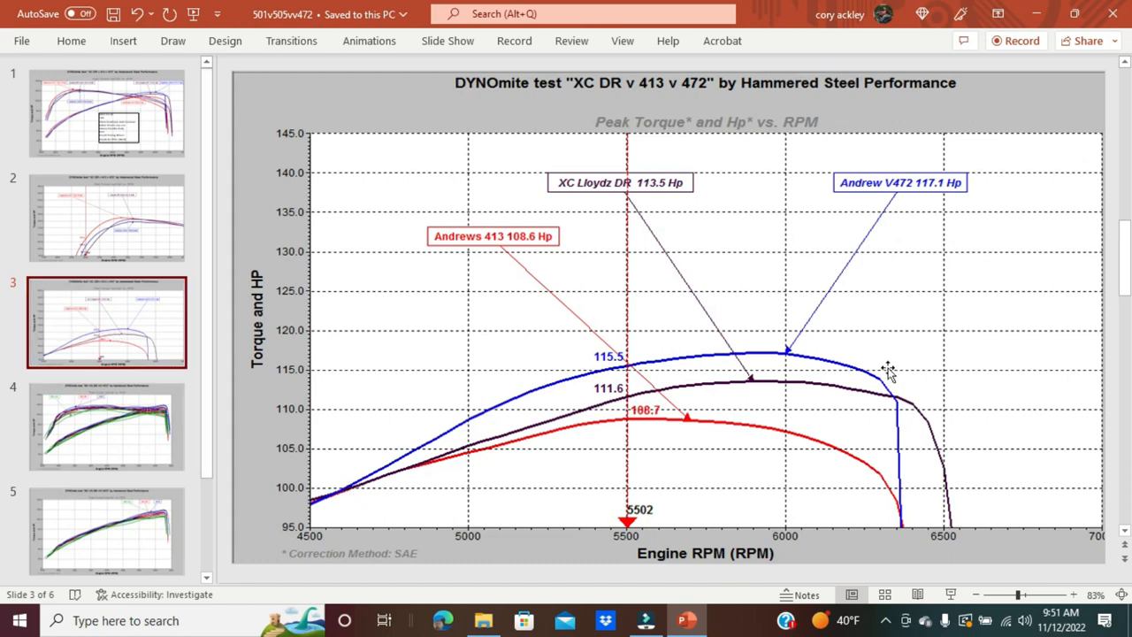
mouse_move(888, 395)
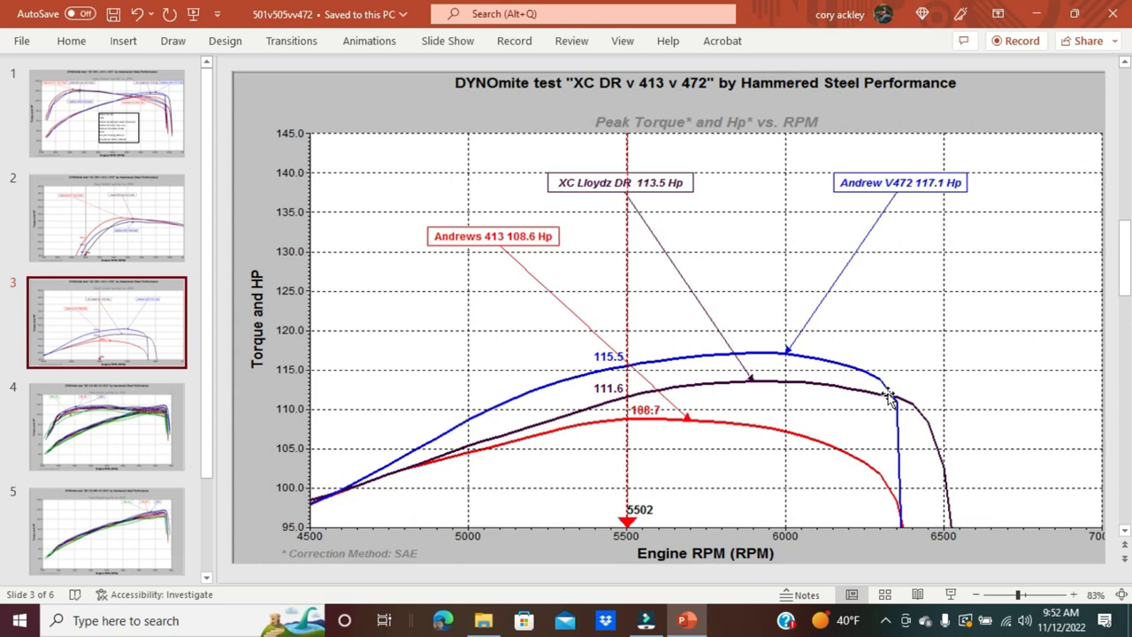
Review slide 4's comparison chart, then show slide 5's 505 LSC, 501 DR and V472 horsepower curves
click(106, 426)
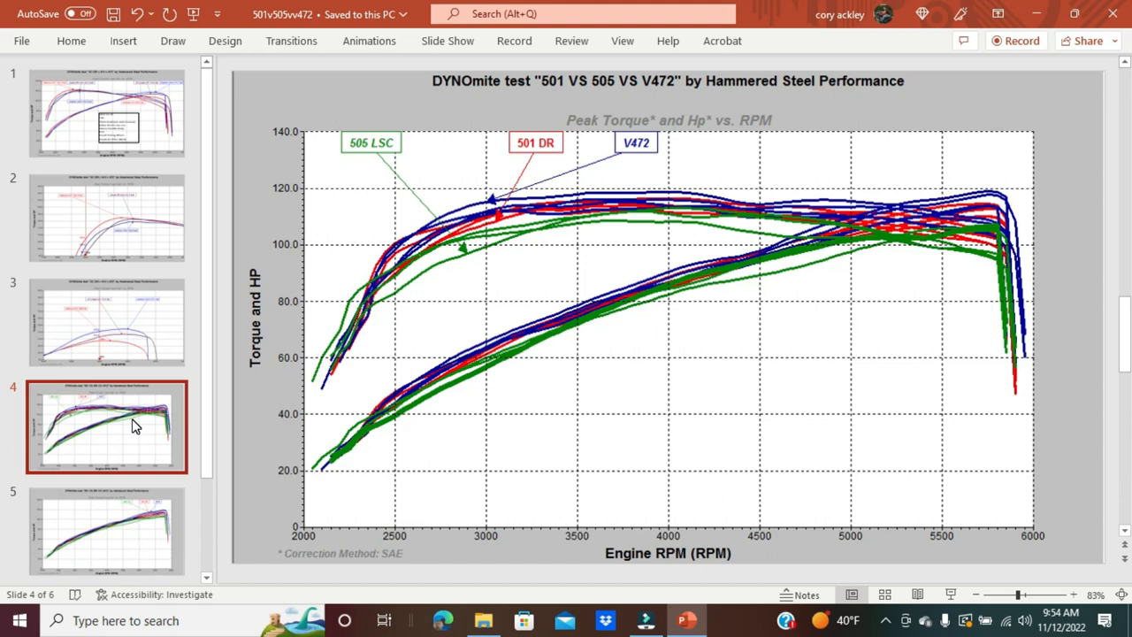
mouse_move(593, 202)
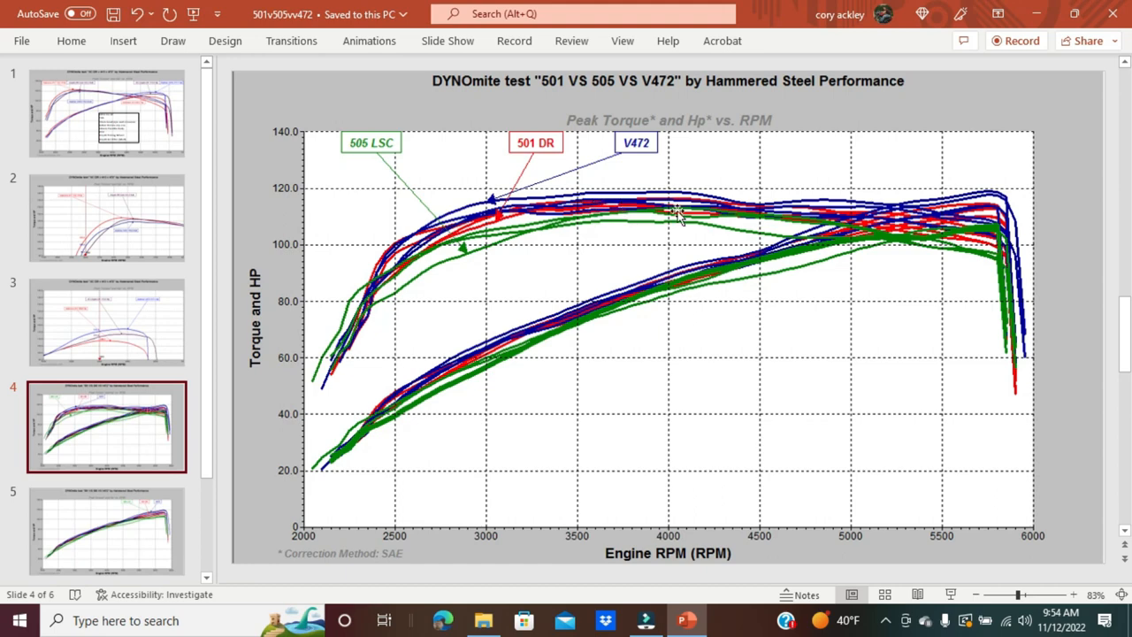
mouse_move(718, 218)
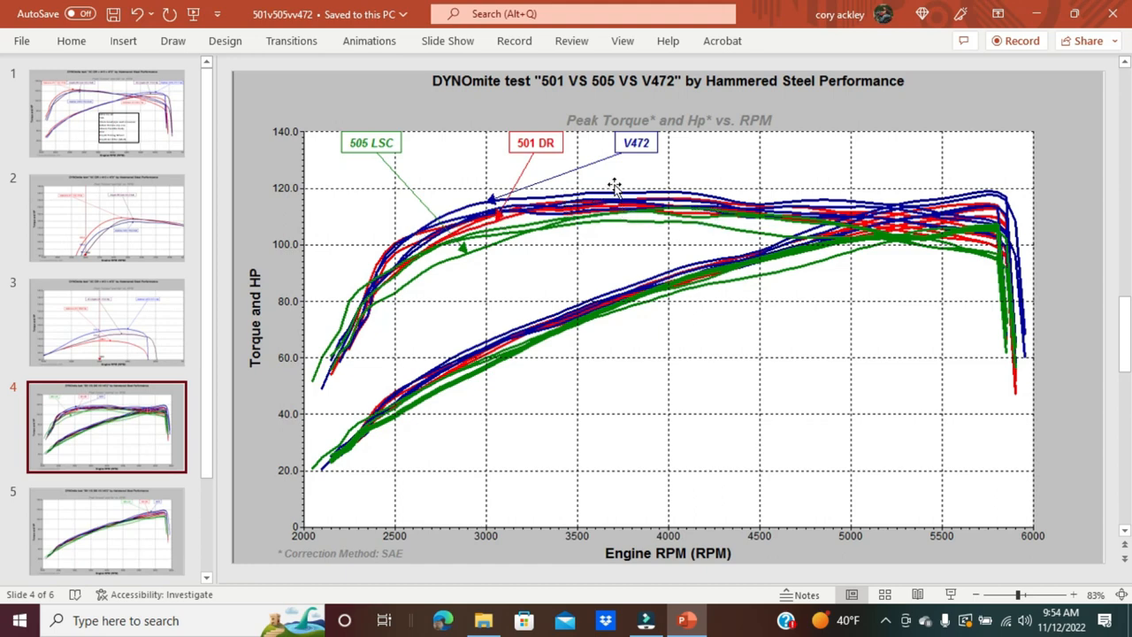
mouse_move(688, 223)
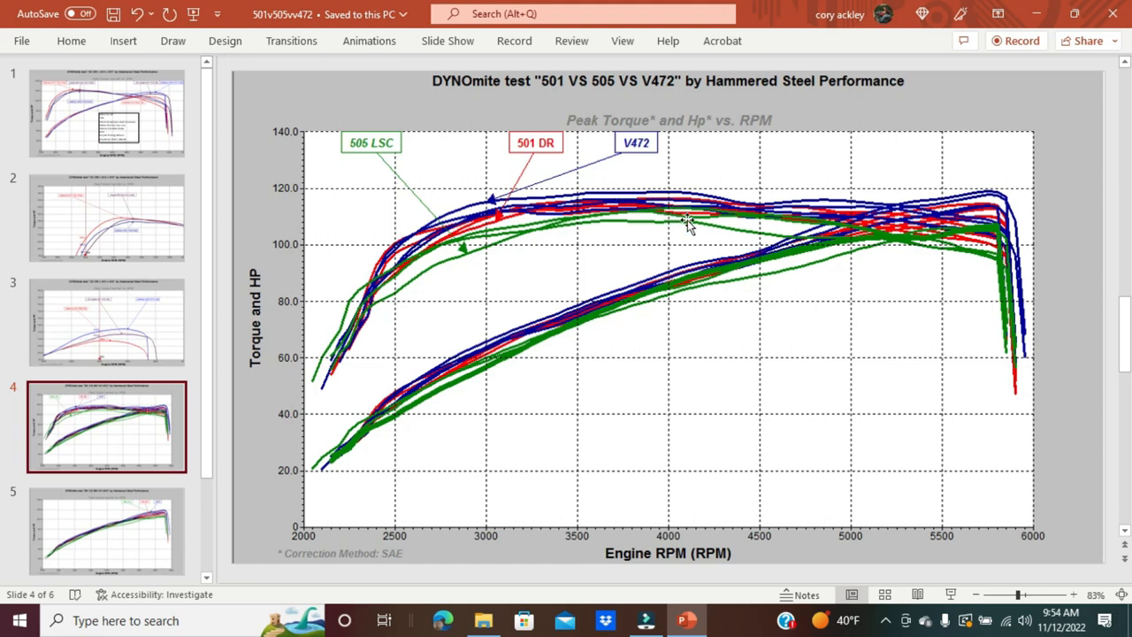
mouse_move(694, 221)
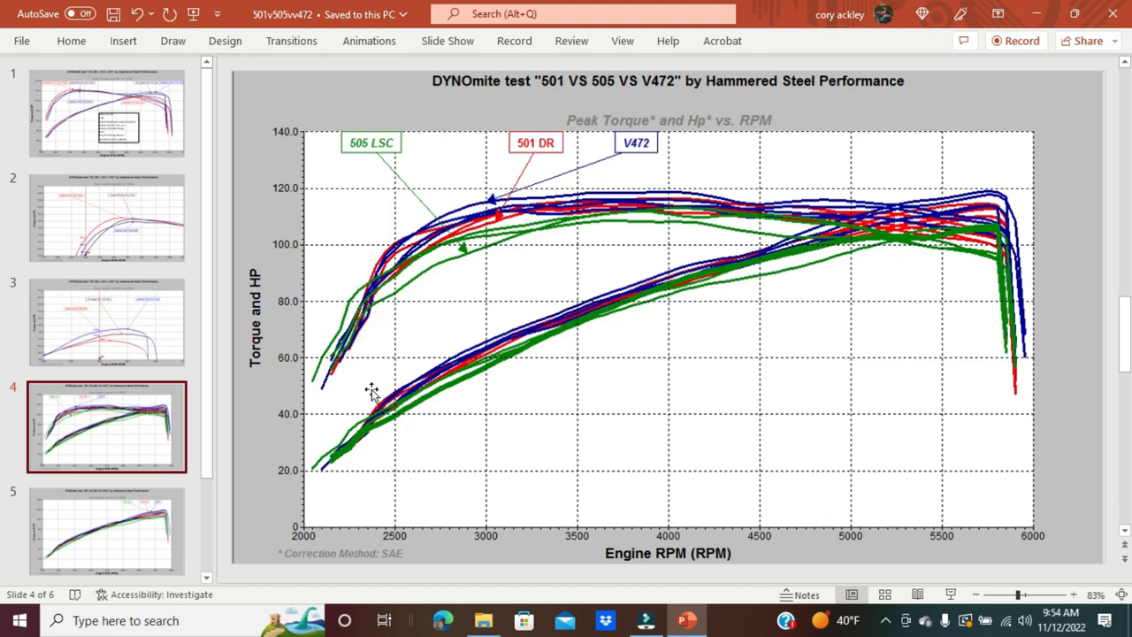
click(107, 530)
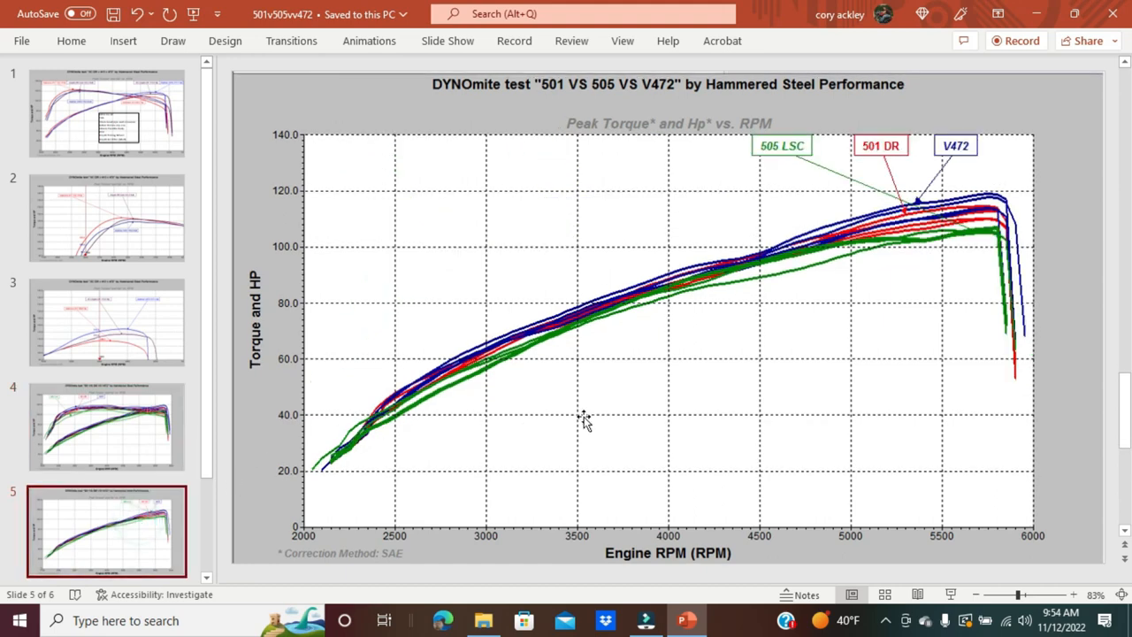
mouse_move(962, 269)
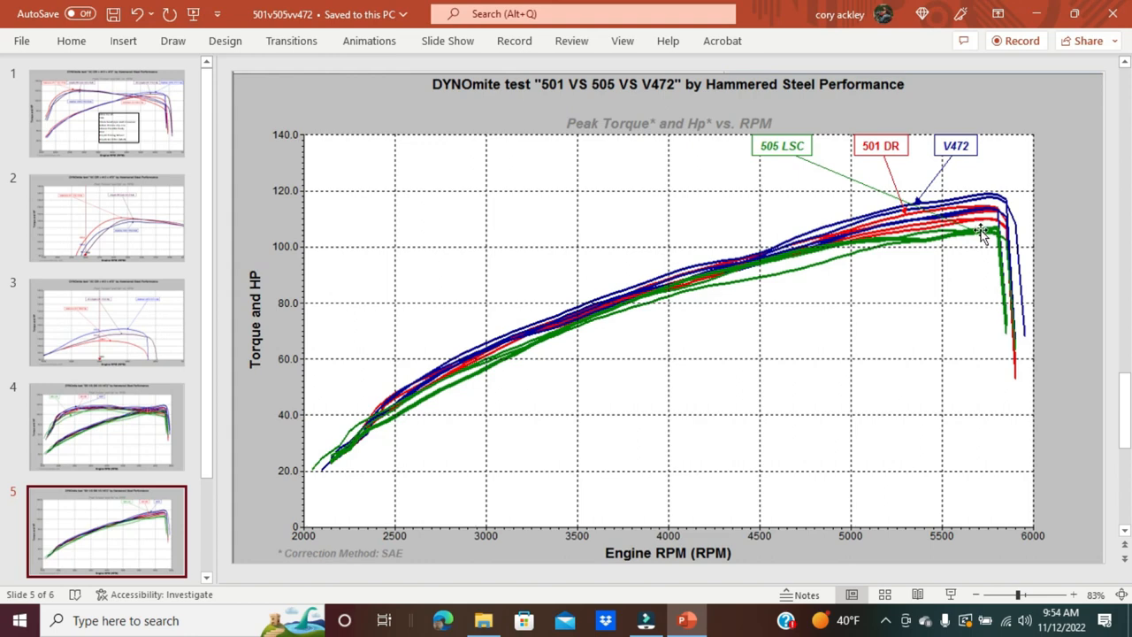
mouse_move(945, 219)
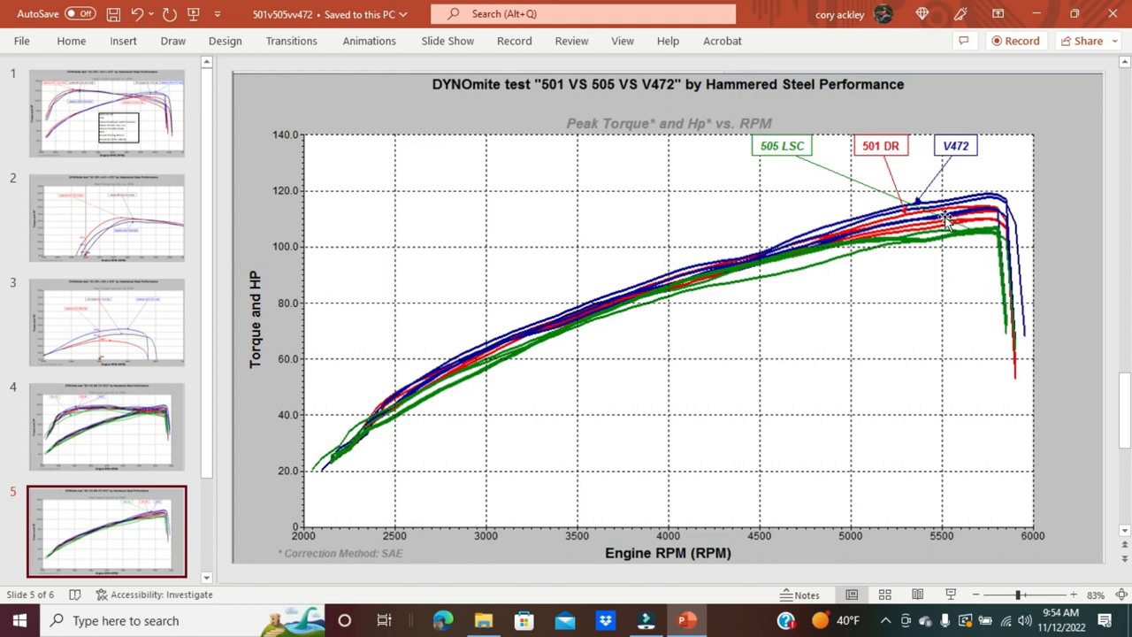
mouse_move(865, 215)
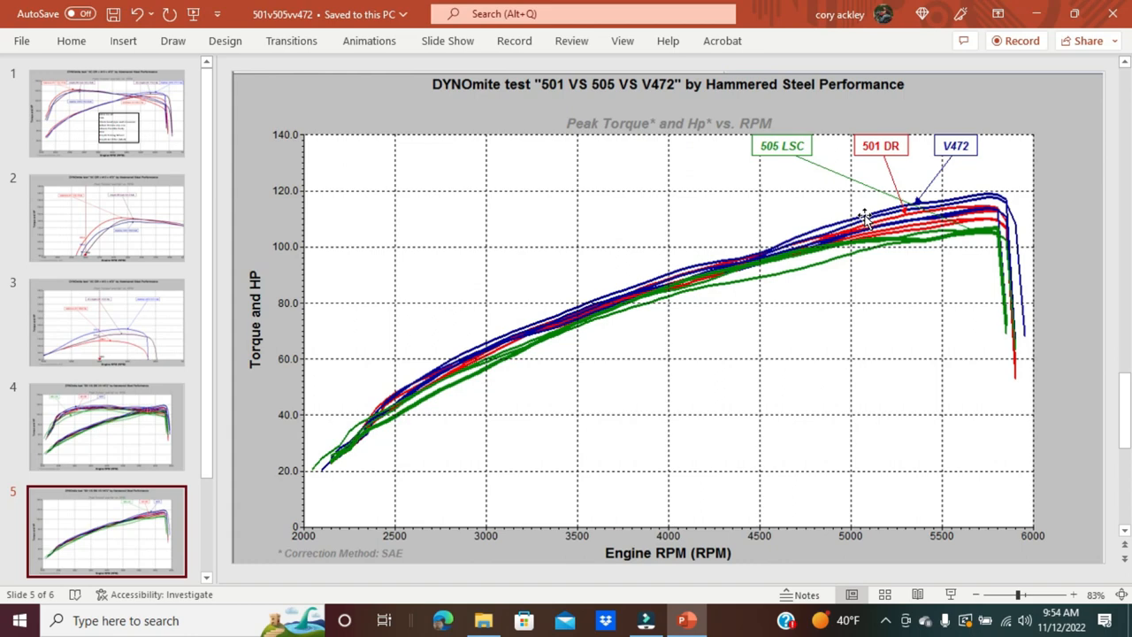
mouse_move(276, 269)
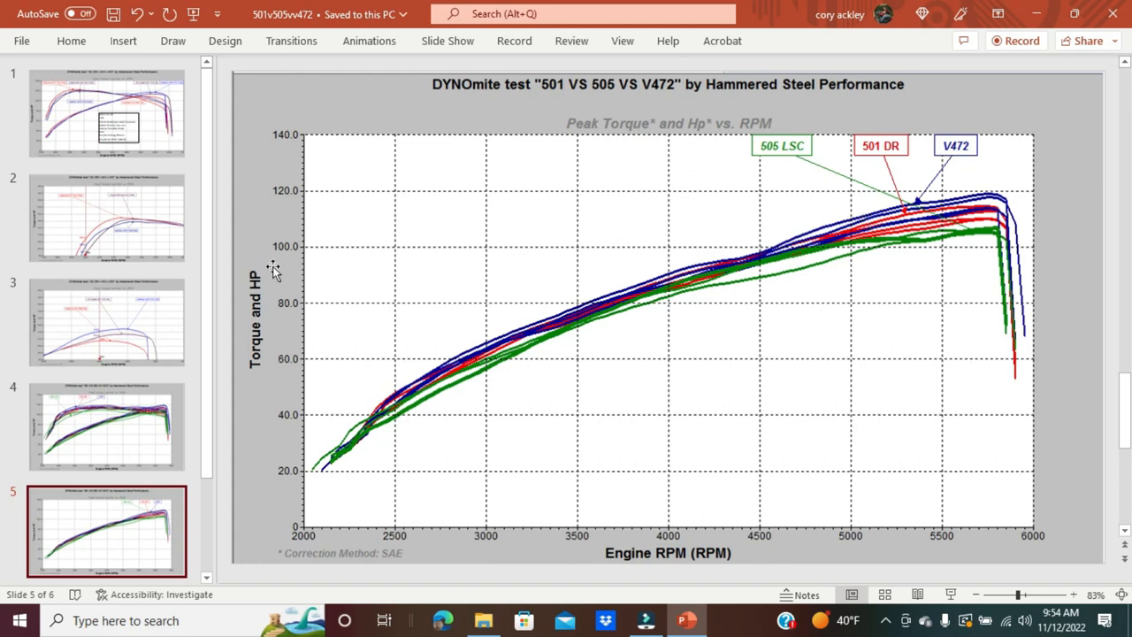
mouse_move(210, 251)
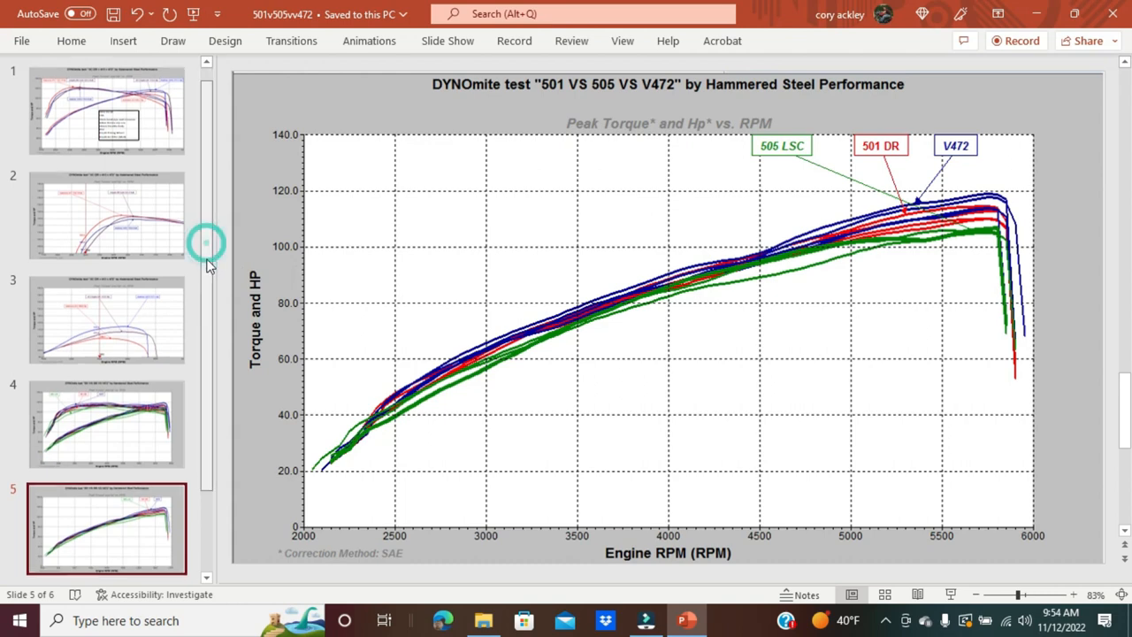
Show slide 6's 4400–6000 RPM close-up of the 501, 505 and V472 curves
click(124, 517)
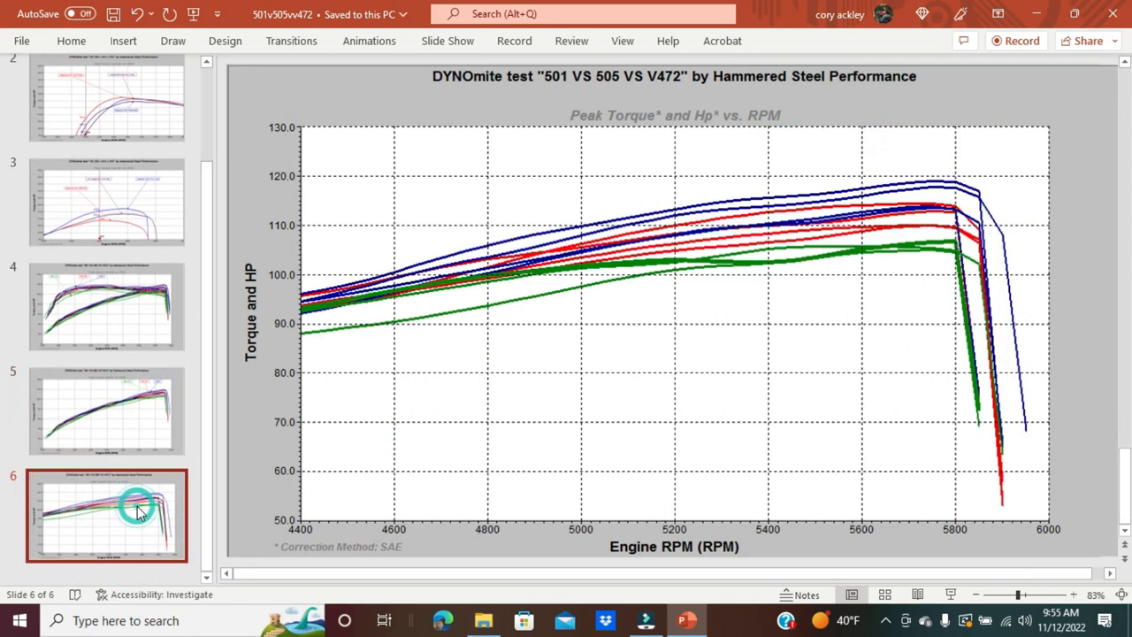
mouse_move(817, 442)
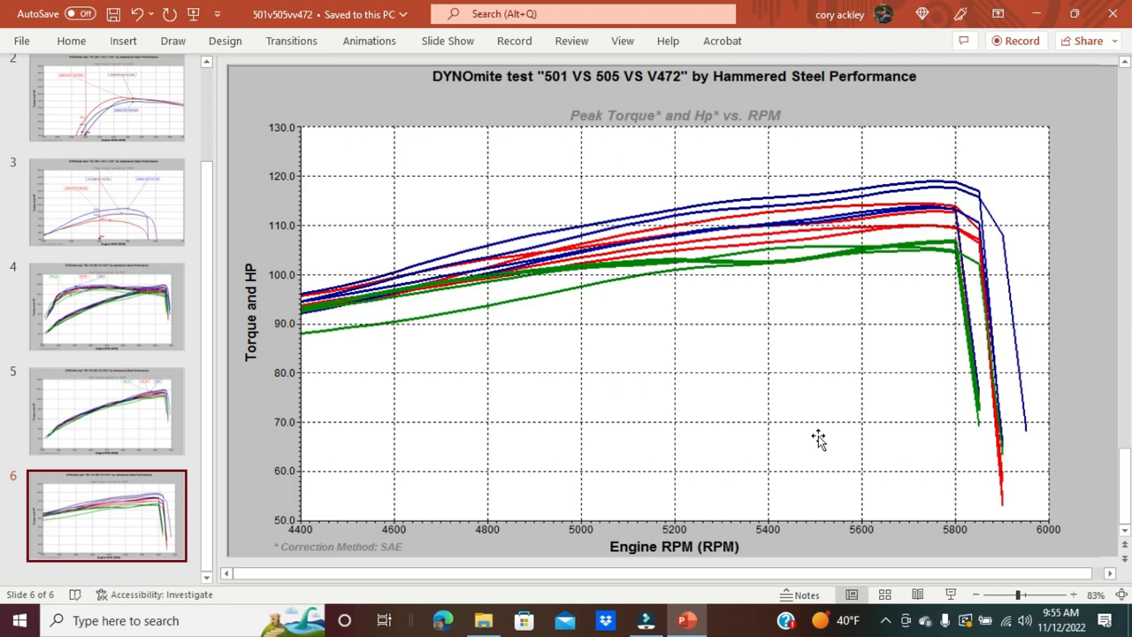
mouse_move(924, 180)
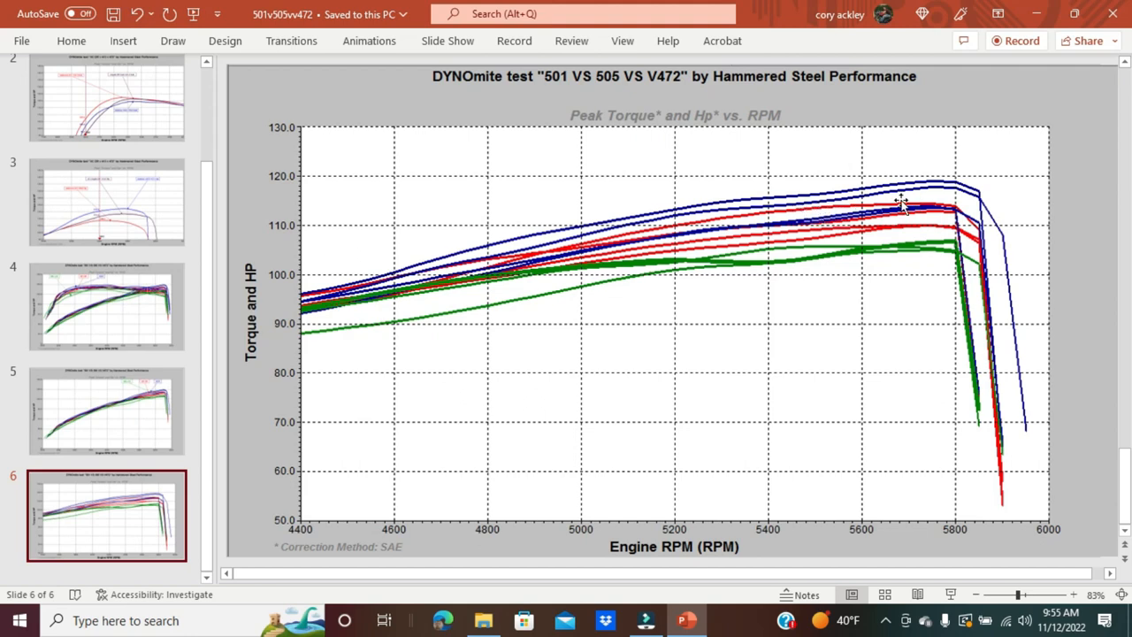
mouse_move(911, 205)
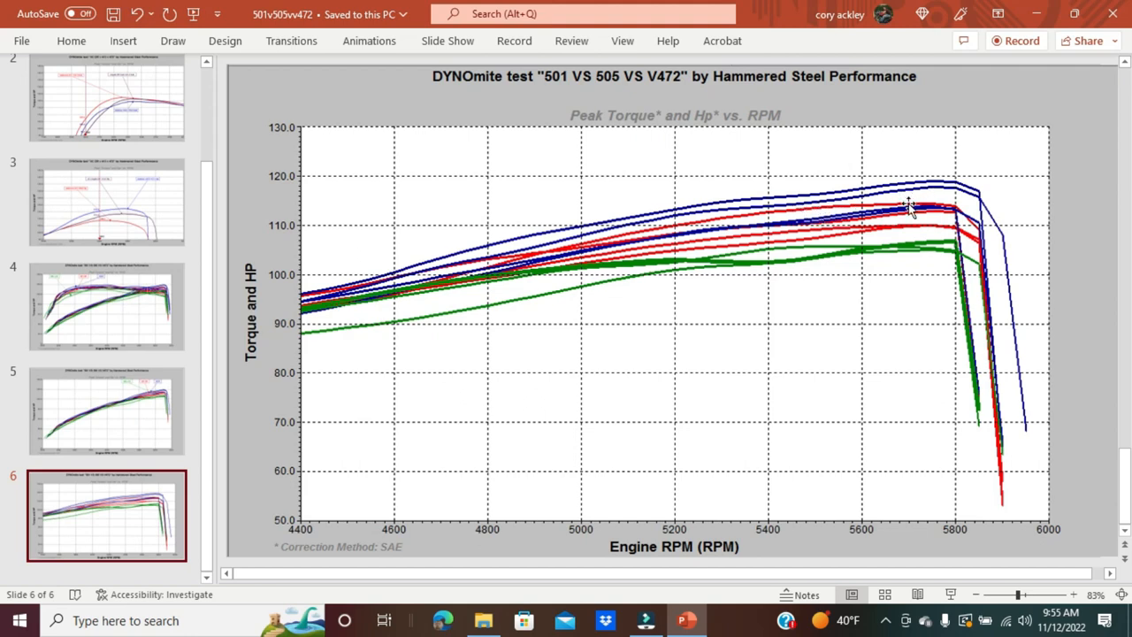
mouse_move(914, 230)
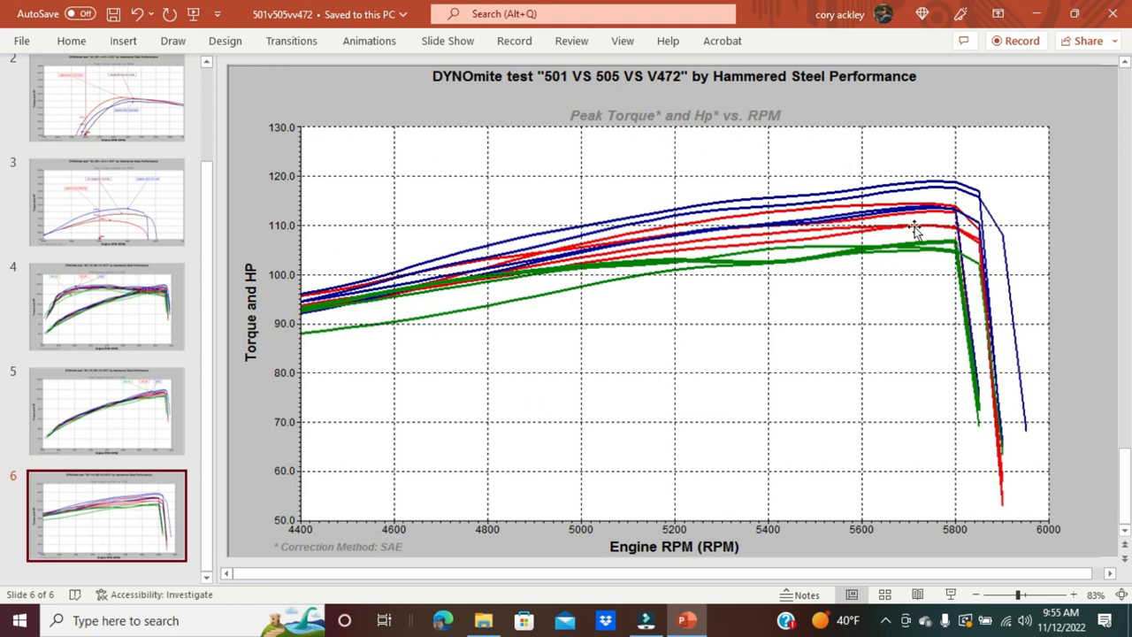
mouse_move(937, 208)
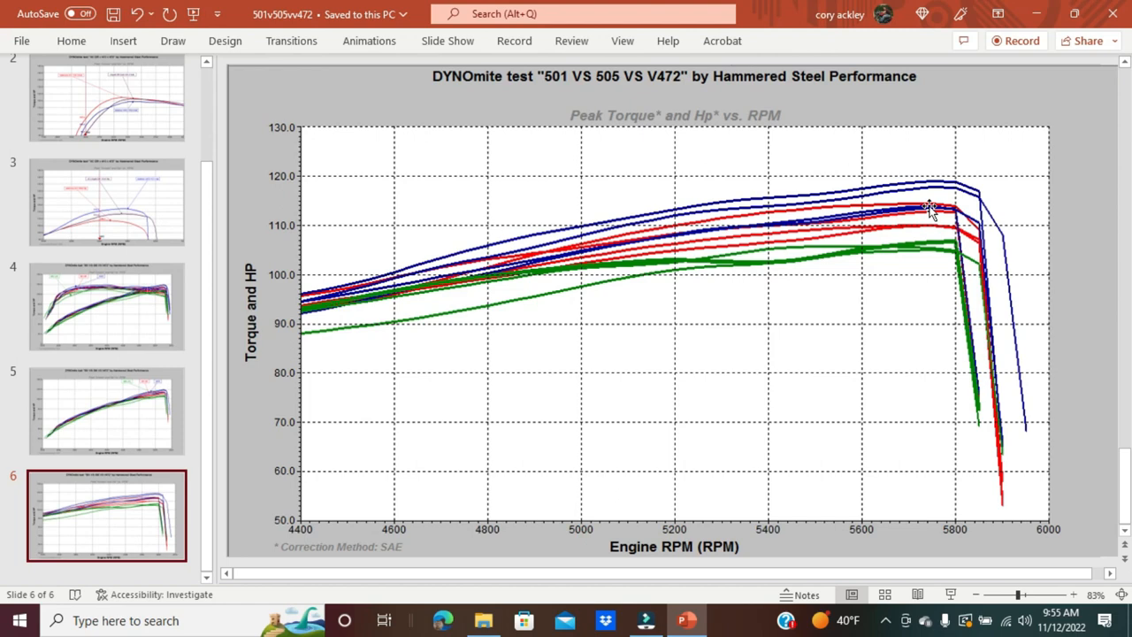
click(930, 210)
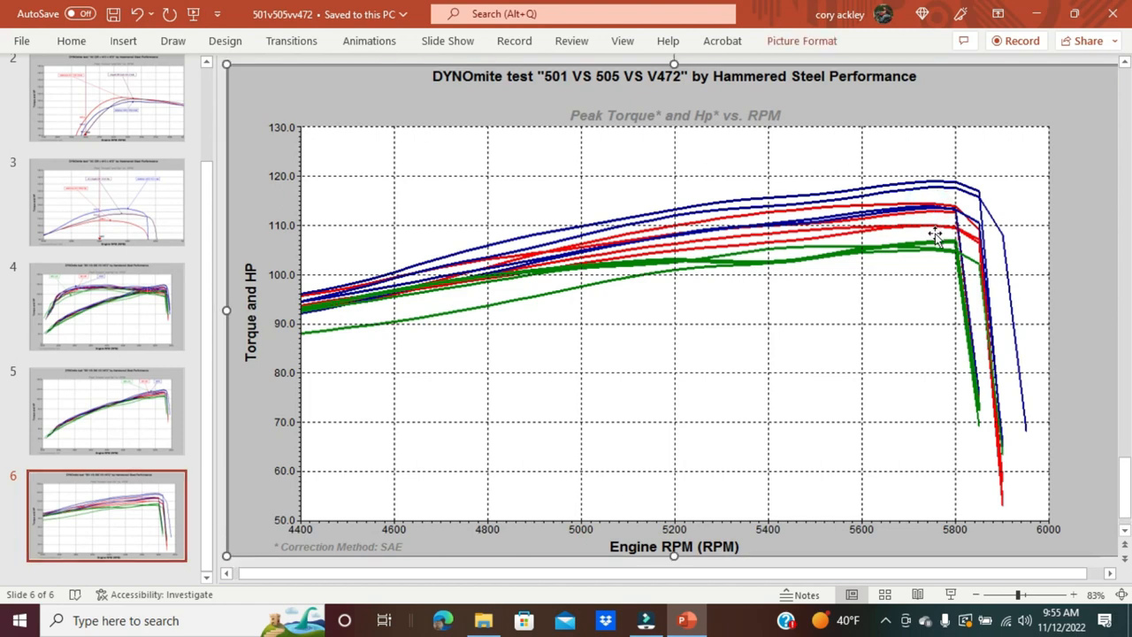
mouse_move(934, 212)
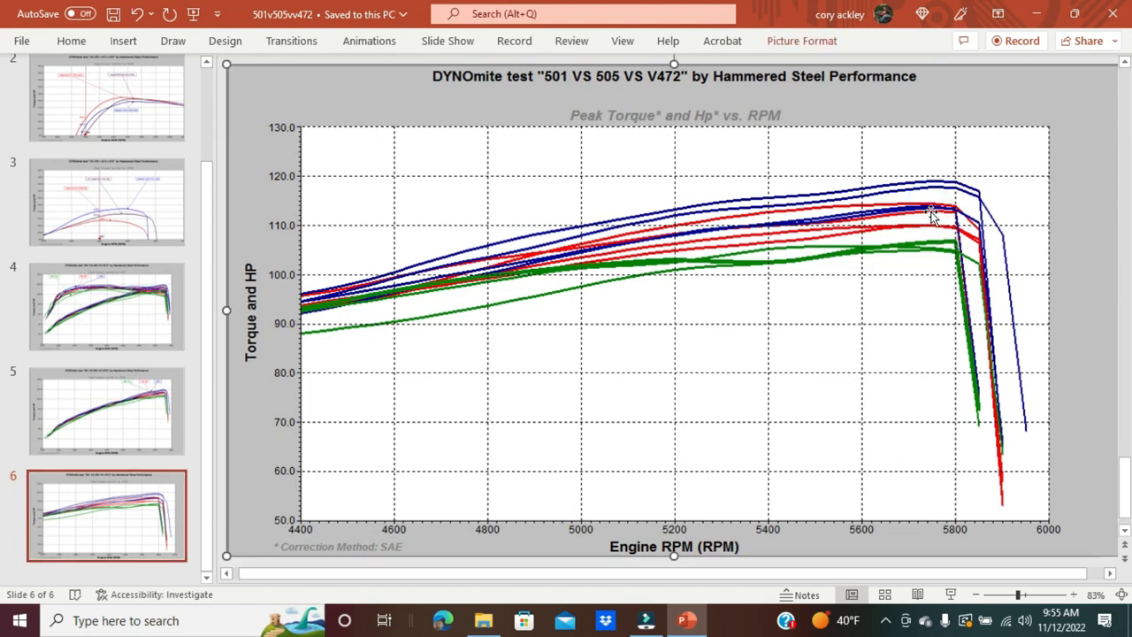